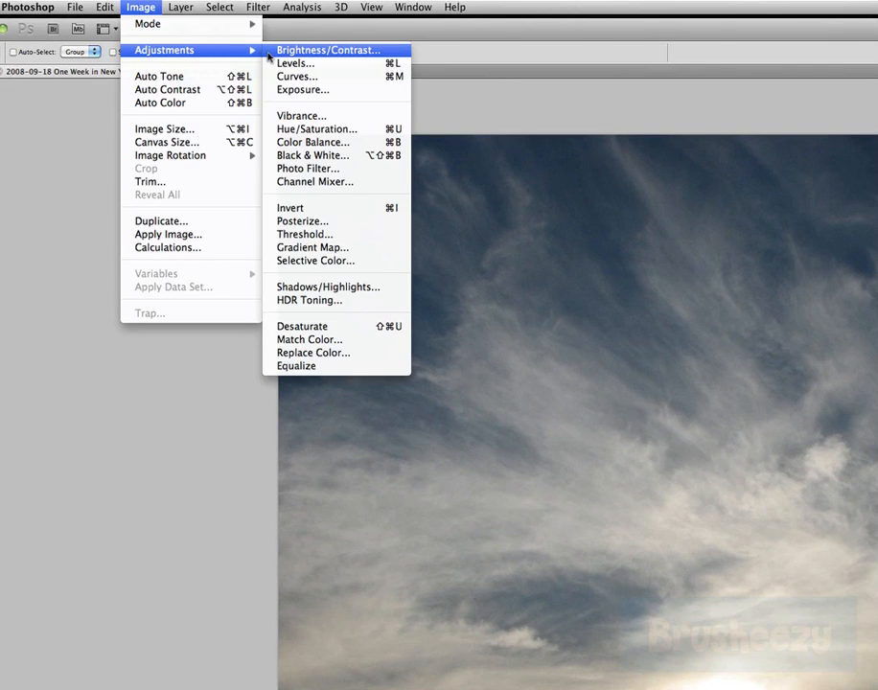
mouse_move(309, 299)
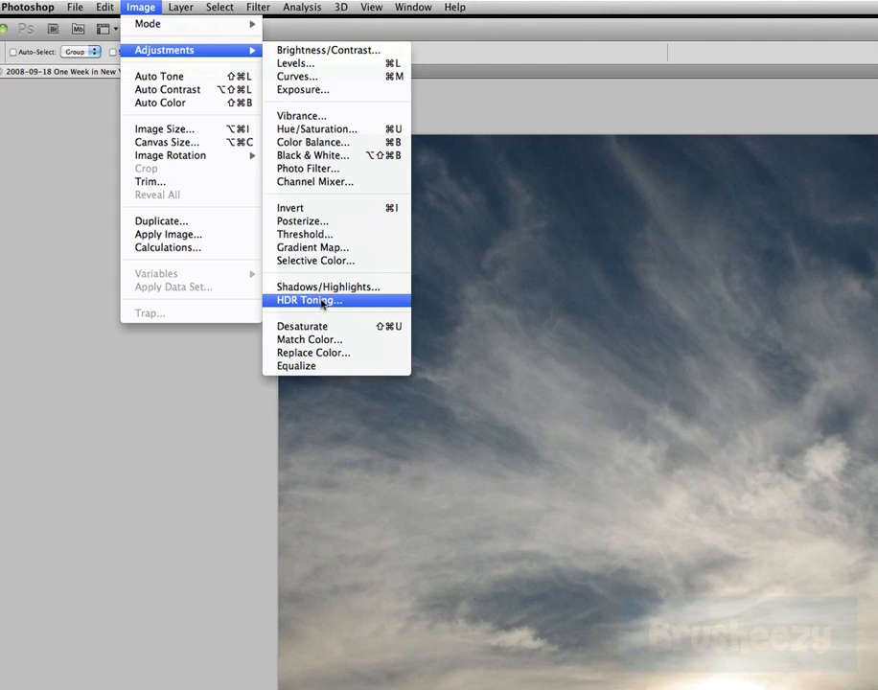
- Bring up HDR Toning for the cloudy sky photo with its default settings
left_click(309, 299)
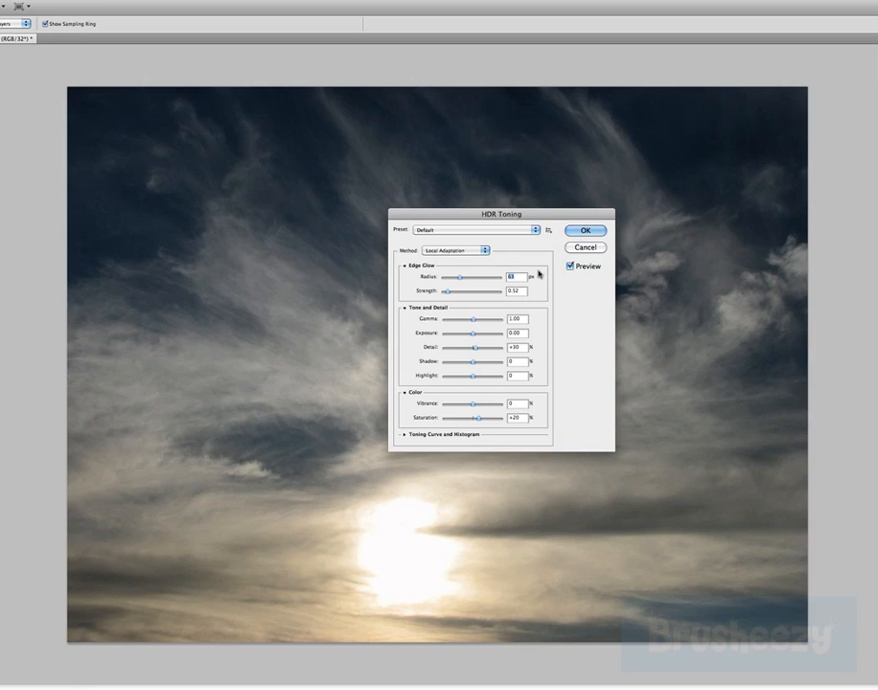
mouse_move(360, 295)
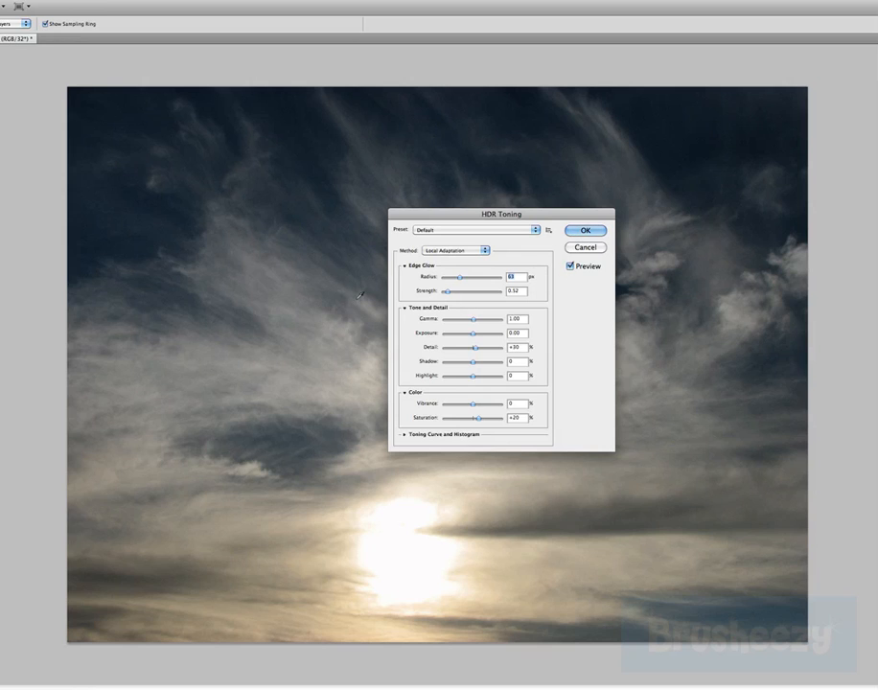
- Move the HDR Toning dialog aside so the sky photo stays visible
left_click_drag(501, 215, 648, 195)
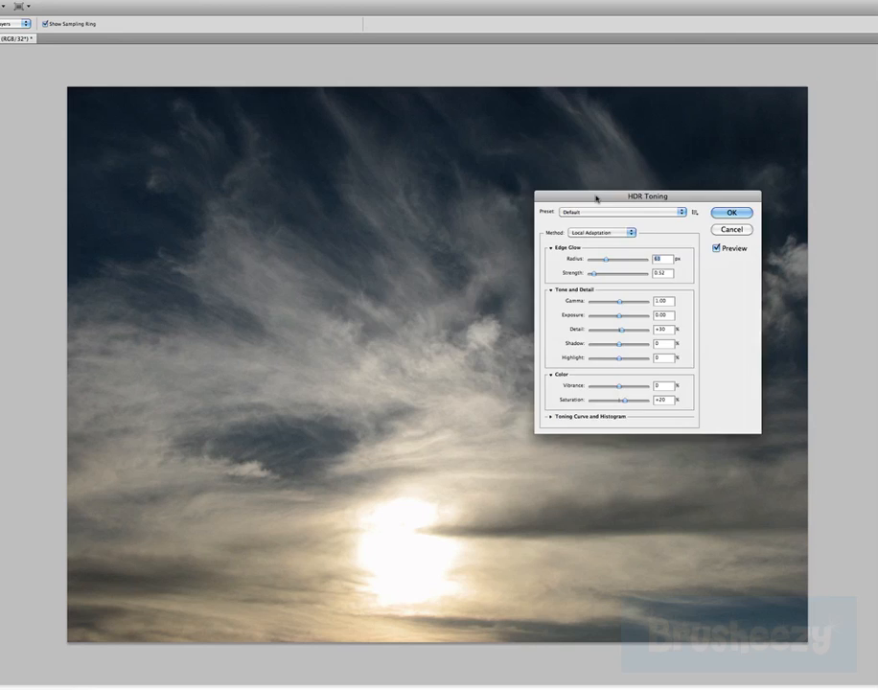
left_click_drag(648, 196, 406, 126)
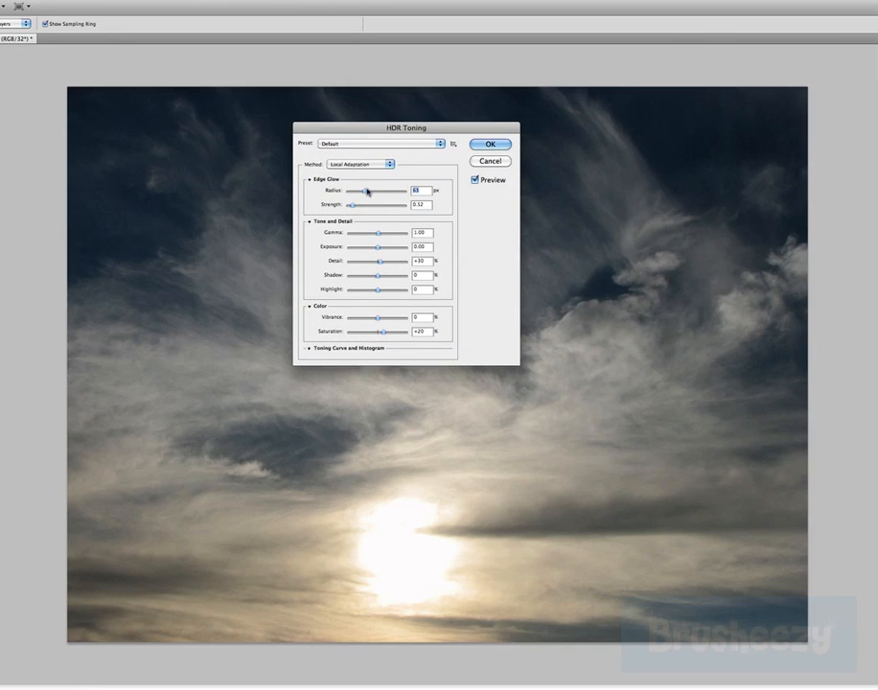
- Nudge the Edge Glow radius slightly higher and raise its strength
left_click_drag(367, 192, 374, 192)
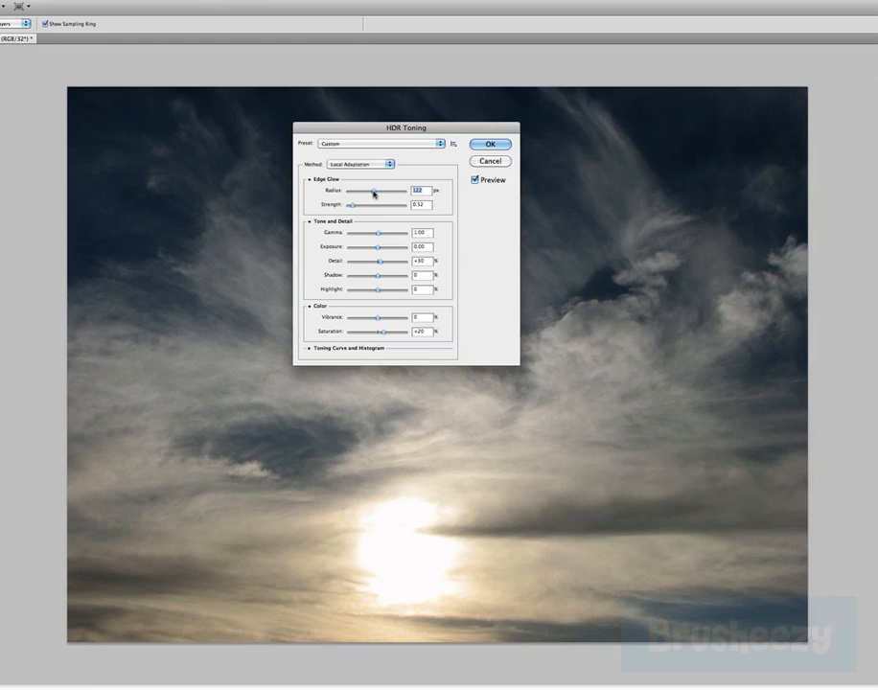
left_click_drag(372, 192, 387, 191)
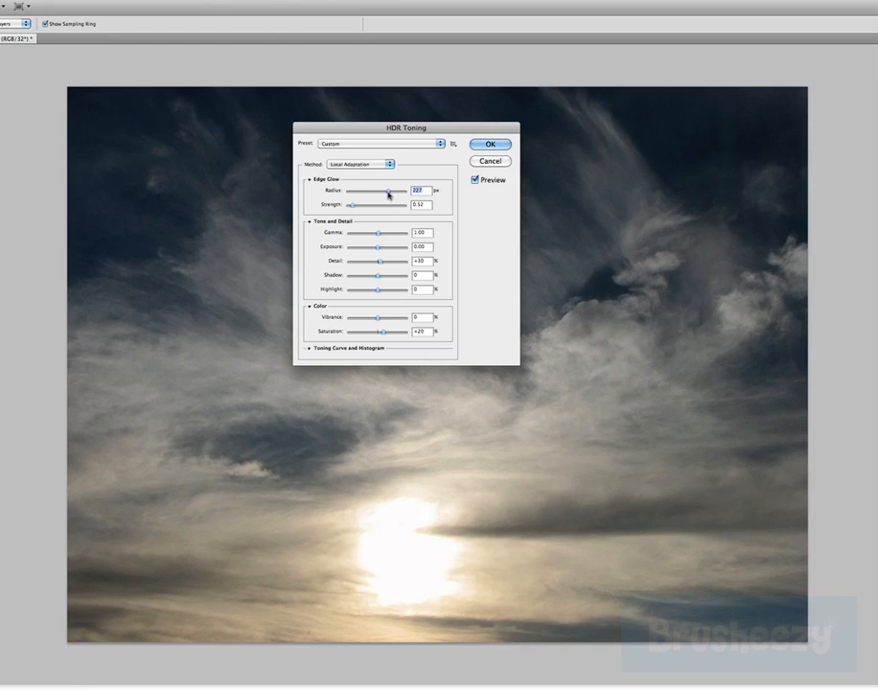
left_click_drag(387, 192, 399, 192)
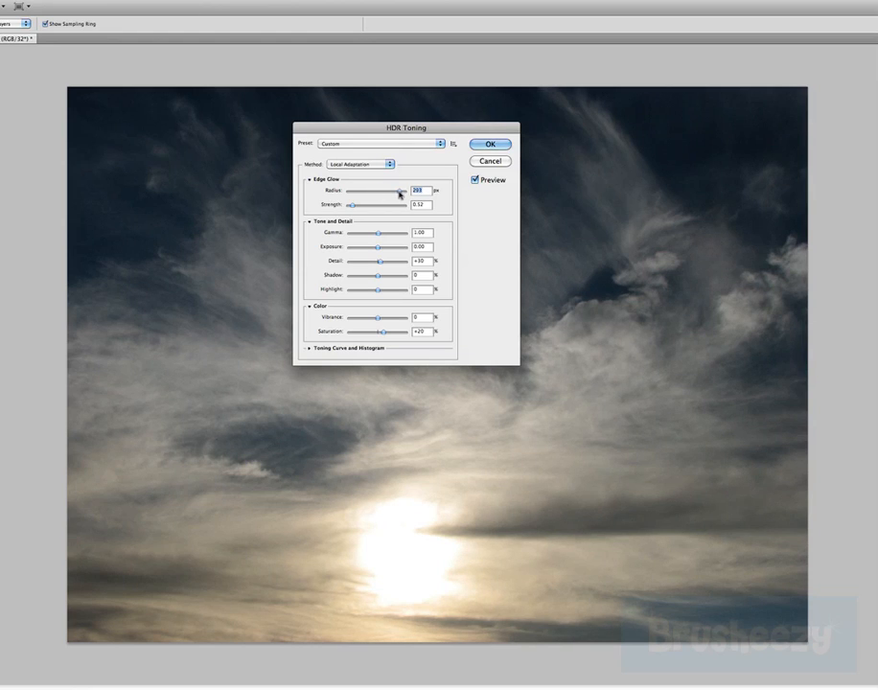
left_click_drag(399, 192, 368, 191)
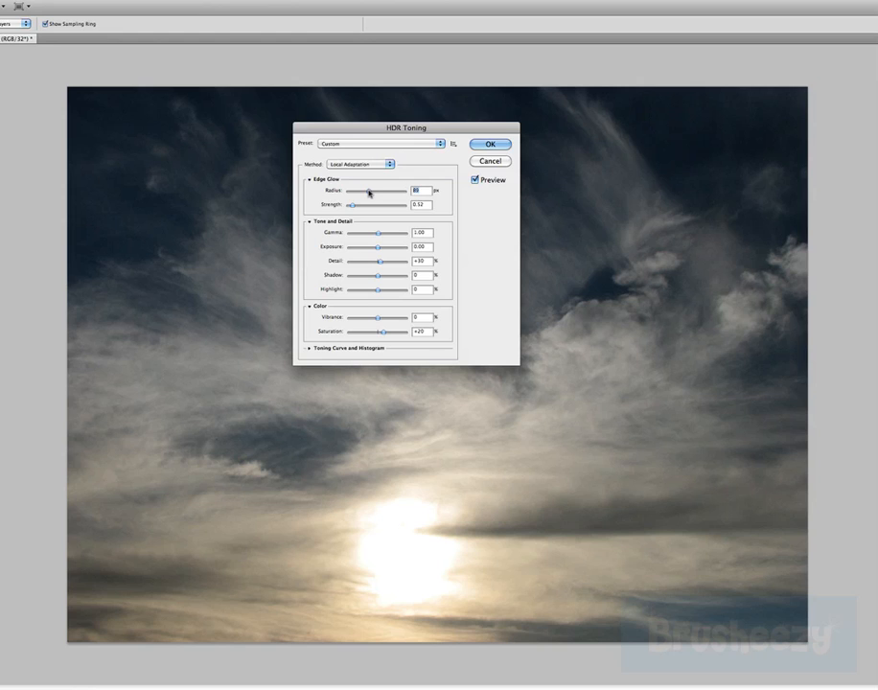
left_click_drag(368, 192, 374, 192)
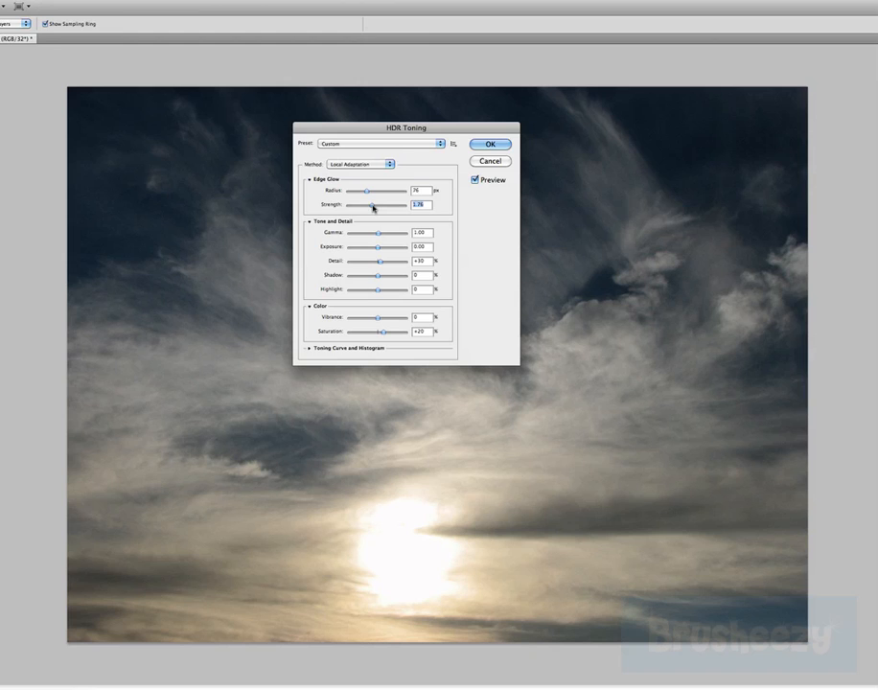
left_click_drag(363, 207, 391, 207)
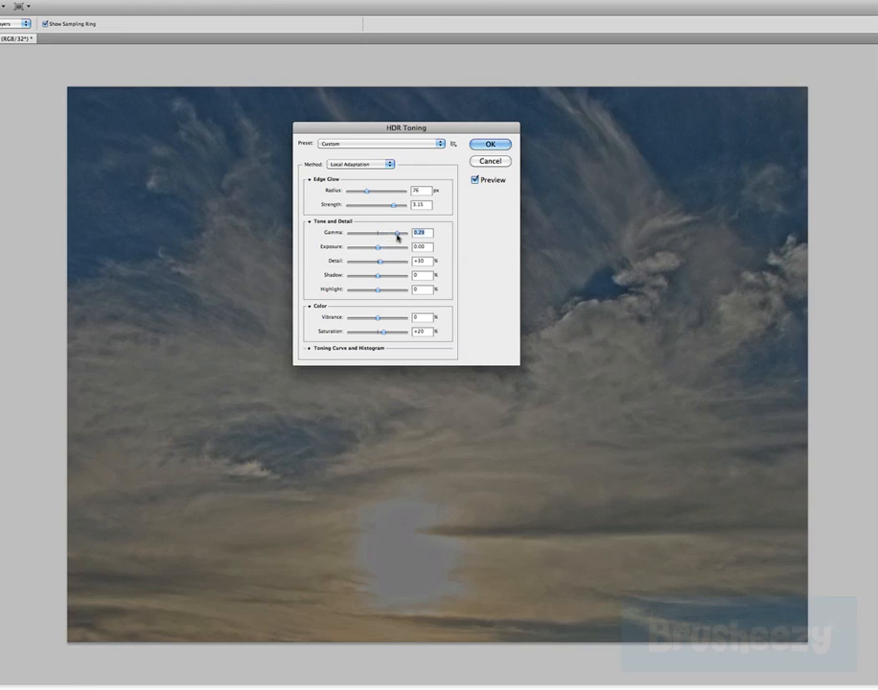
- Settle gamma near natural contrast and raise exposure a little to brighten the clouds
left_click_drag(395, 234, 391, 234)
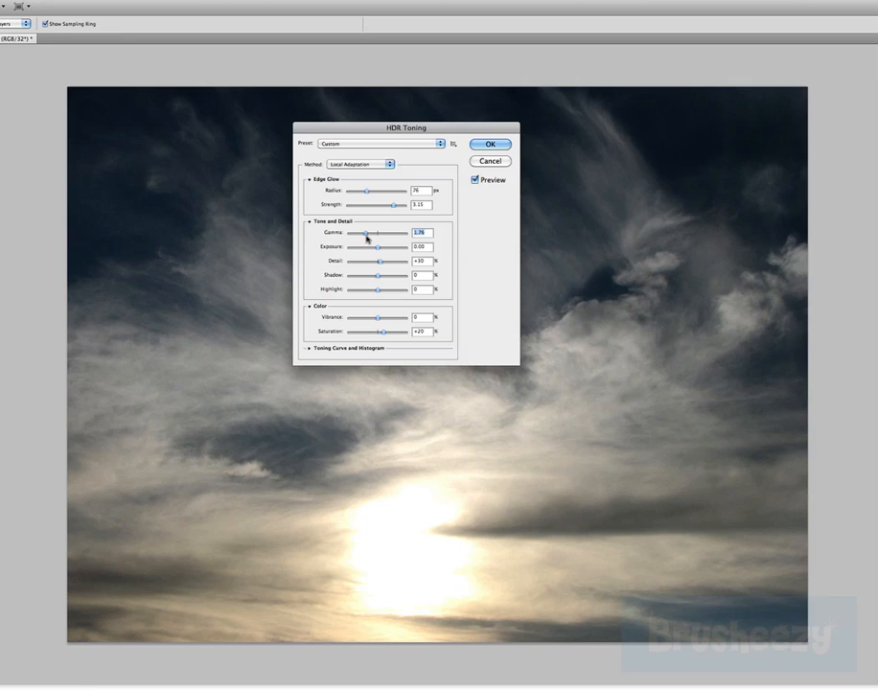
left_click_drag(366, 233, 372, 234)
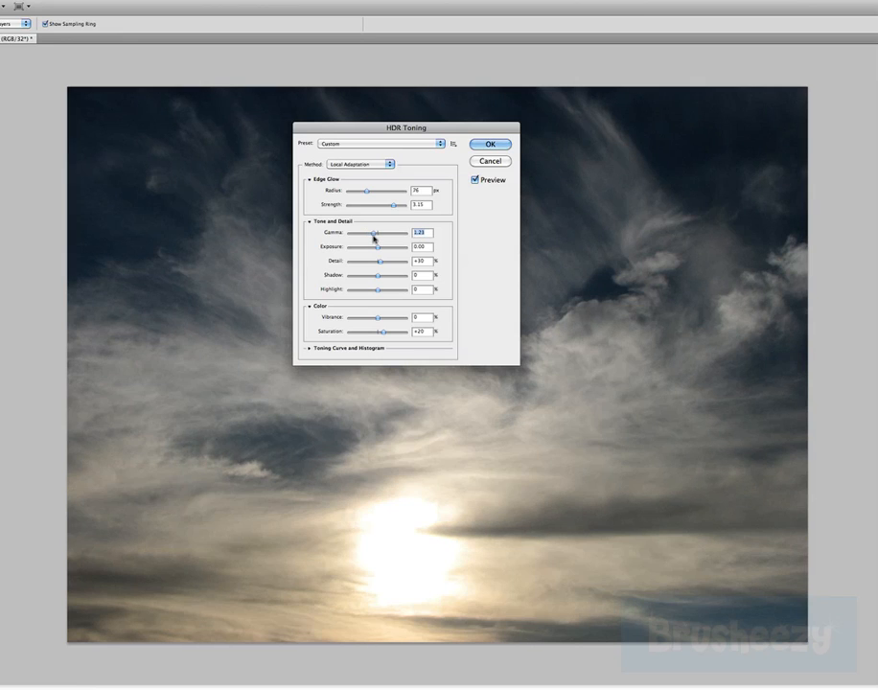
left_click_drag(374, 233, 381, 234)
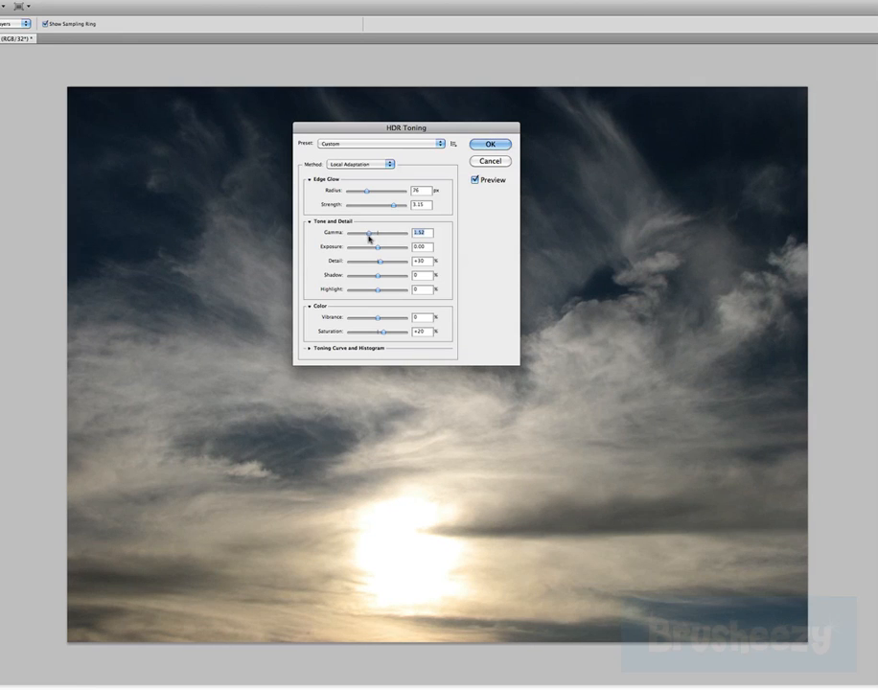
left_click_drag(370, 234, 368, 234)
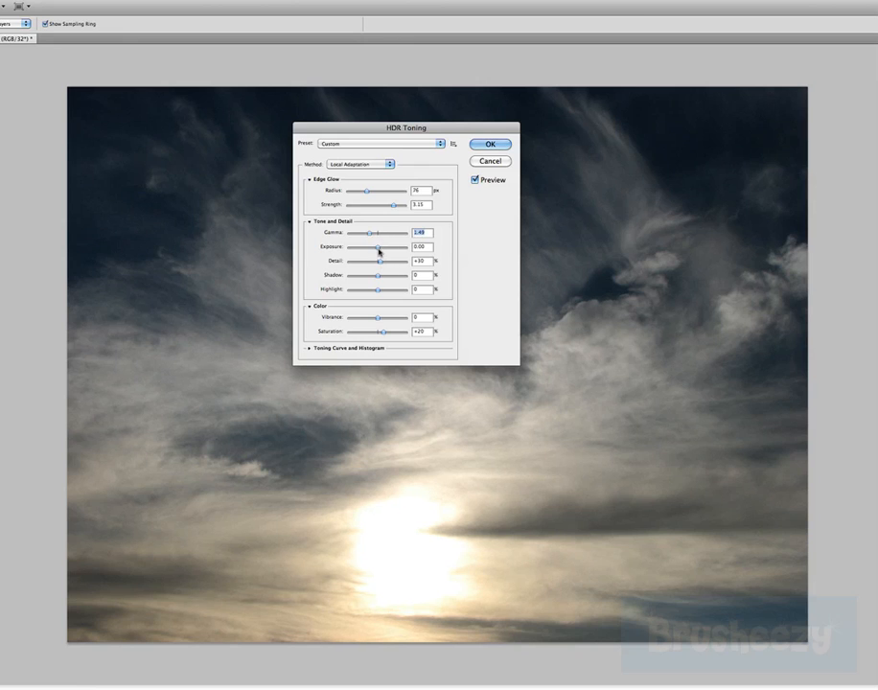
left_click_drag(368, 245, 381, 245)
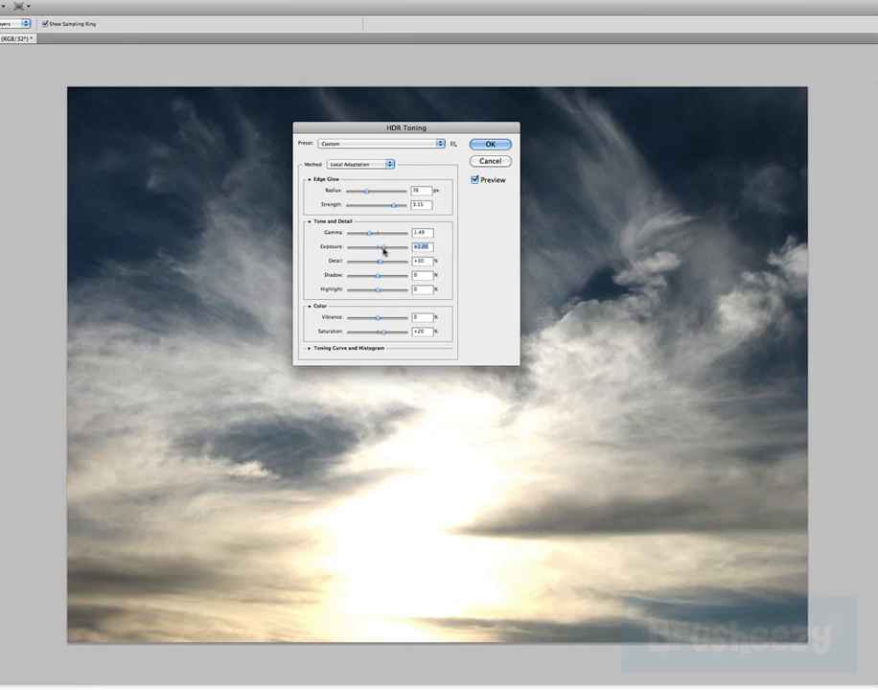
left_click_drag(383, 245, 374, 246)
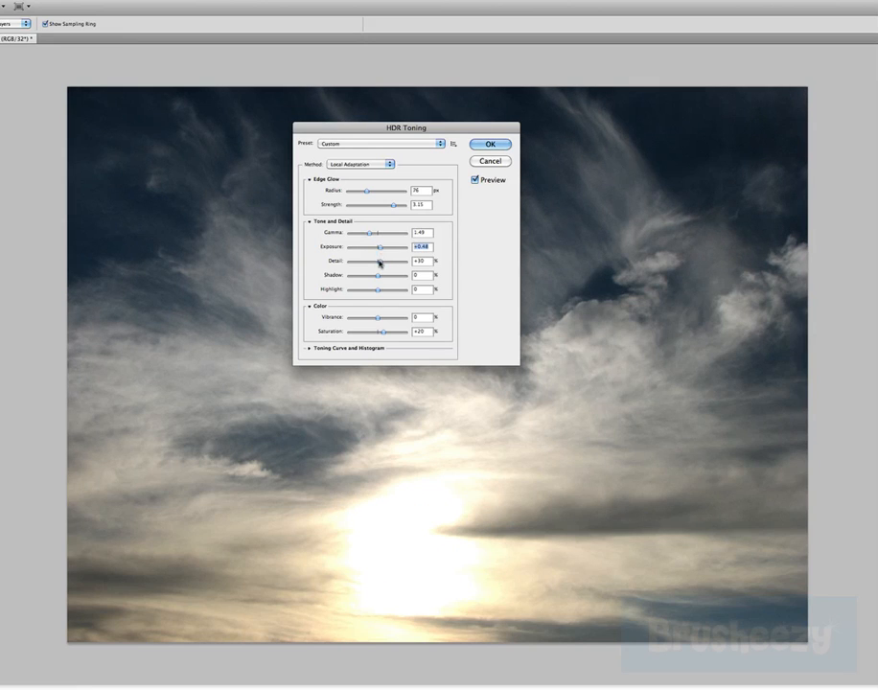
- Increase Detail so the wispy clouds look crisper and more textured
left_click_drag(383, 261, 375, 261)
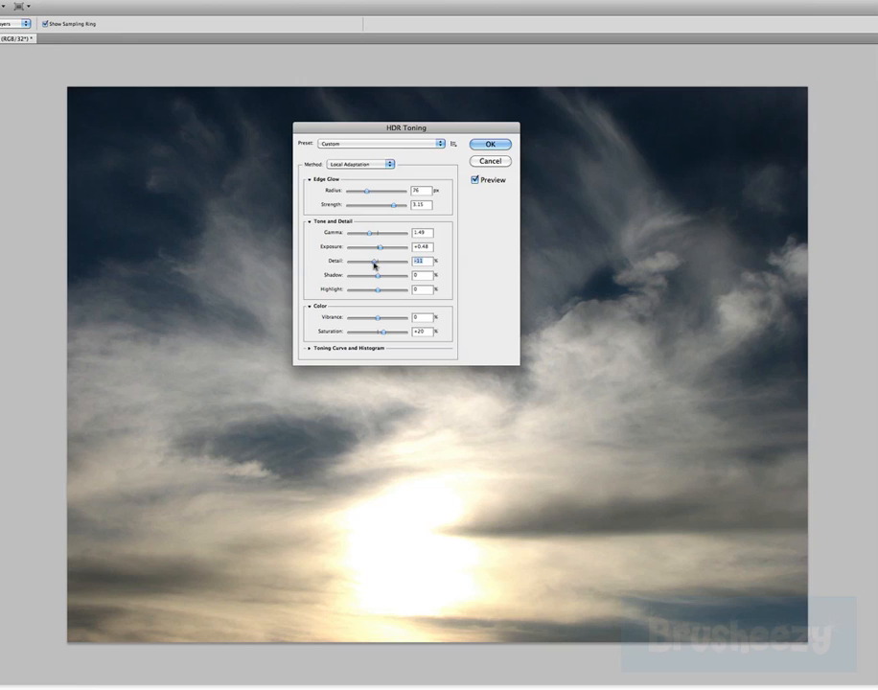
left_click_drag(374, 264, 387, 264)
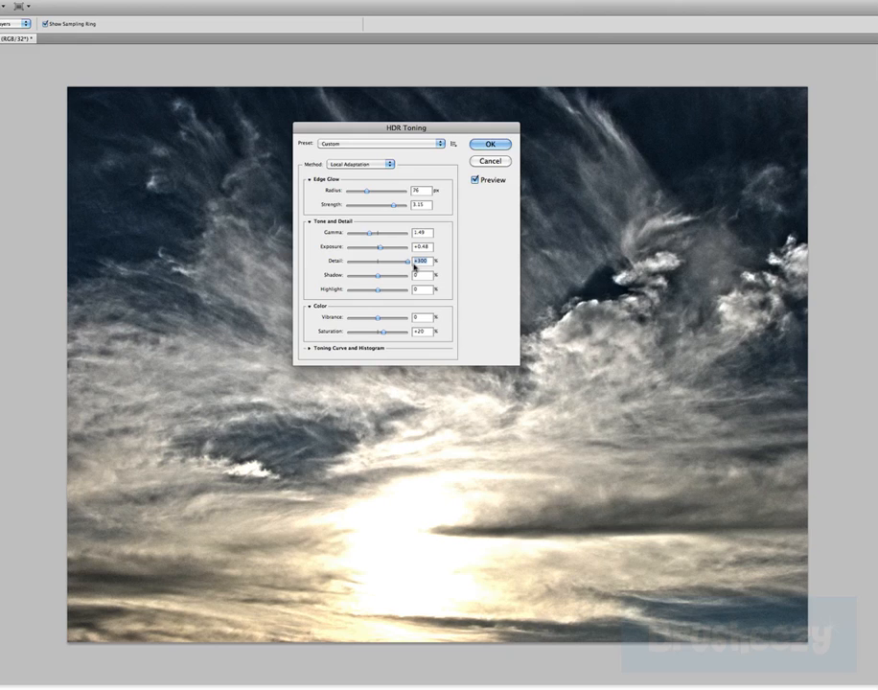
left_click_drag(401, 261, 391, 261)
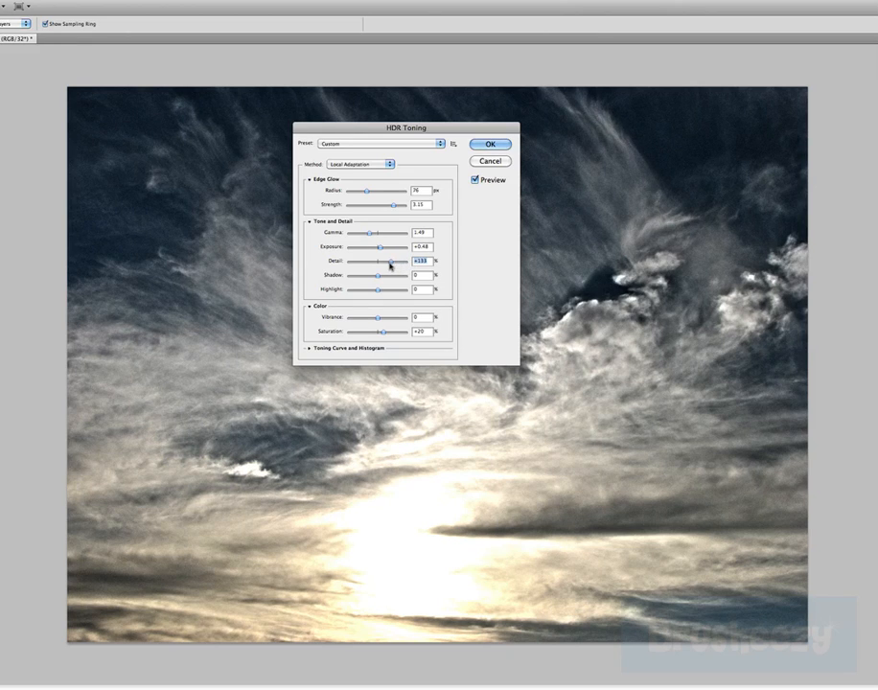
left_click_drag(386, 261, 393, 261)
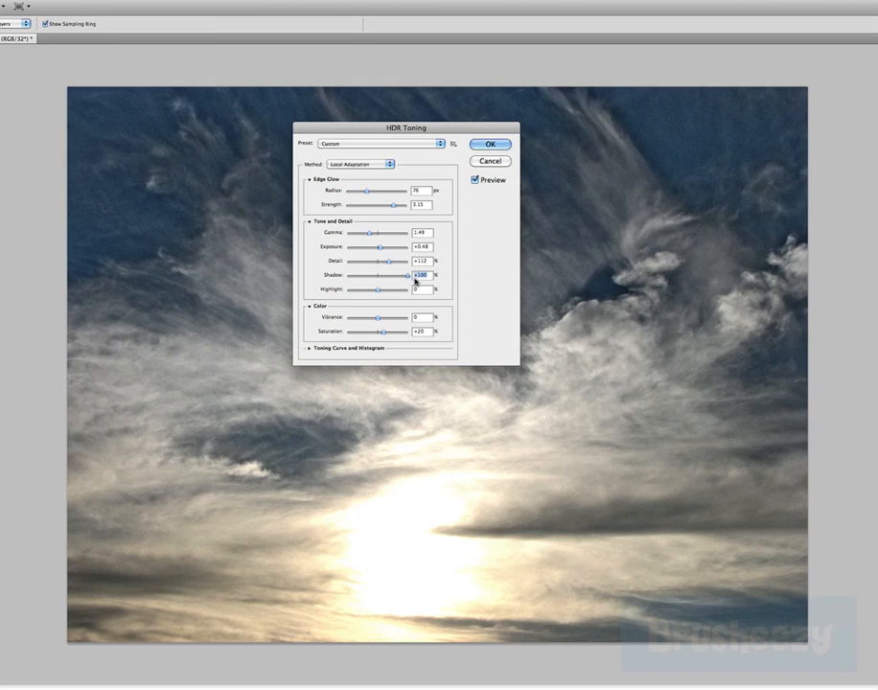
- Raise the Shadow amount to deepen the blue sky
left_click_drag(418, 278, 368, 278)
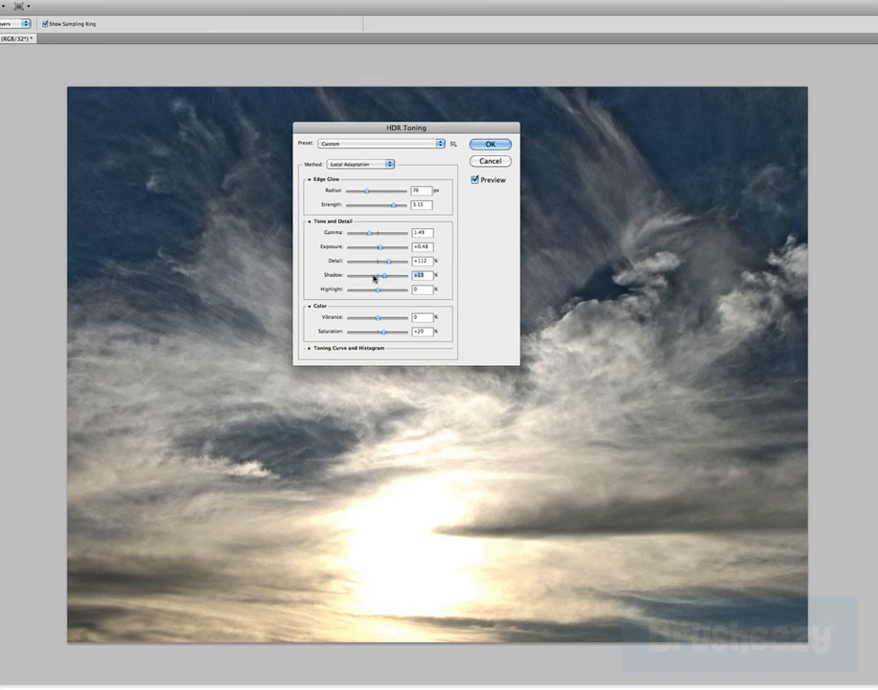
left_click_drag(363, 278, 368, 278)
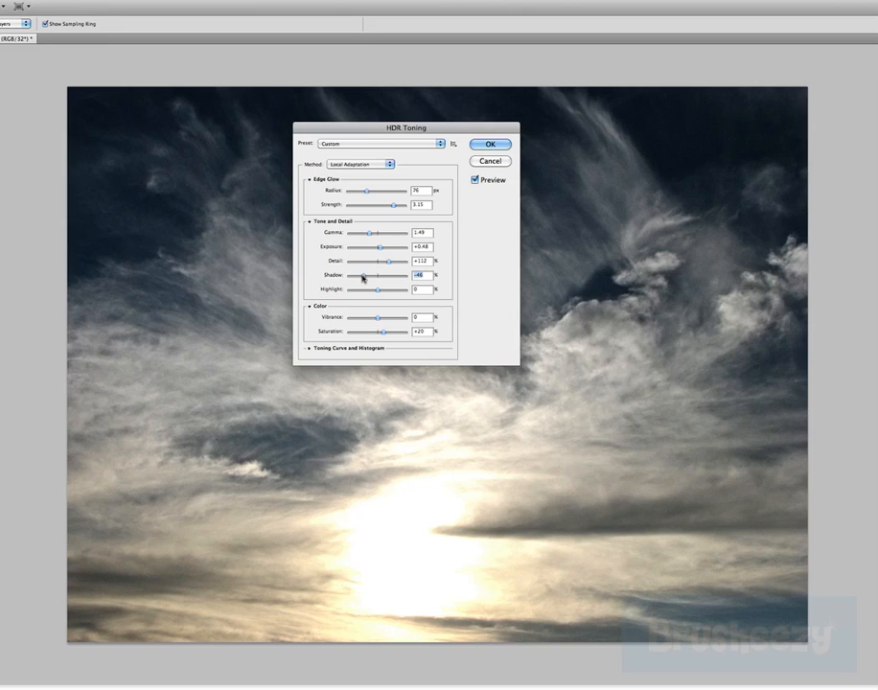
left_click_drag(360, 276, 381, 277)
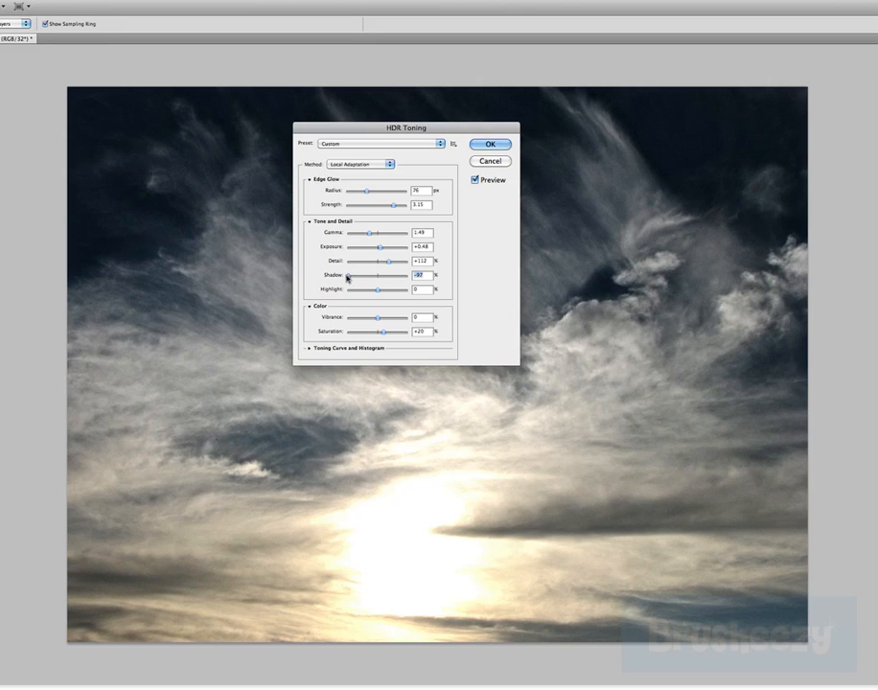
left_click_drag(360, 276, 341, 277)
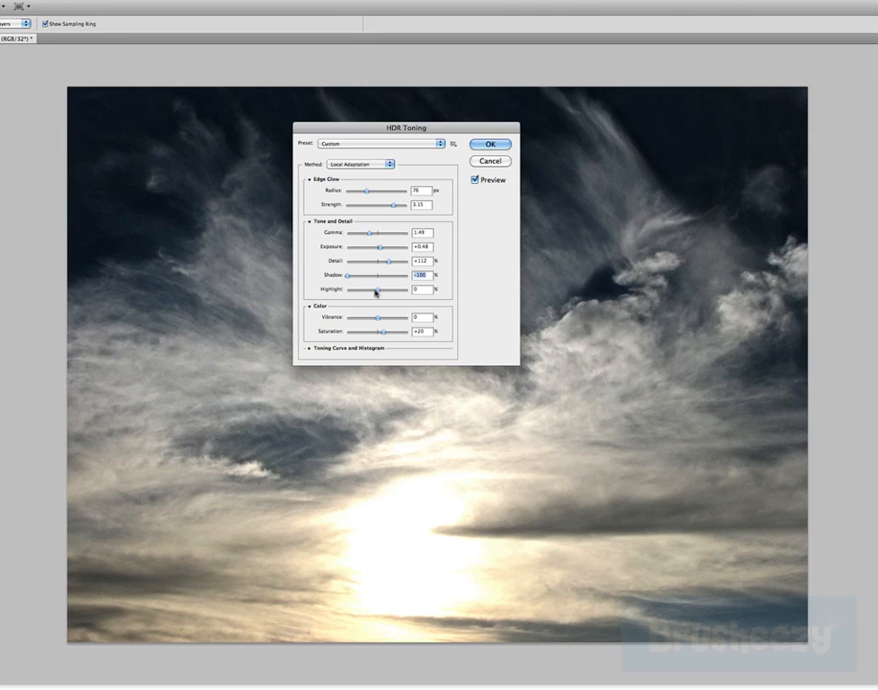
- Raise the Highlight amount to brighten the sunlit clouds
left_click_drag(369, 290, 387, 290)
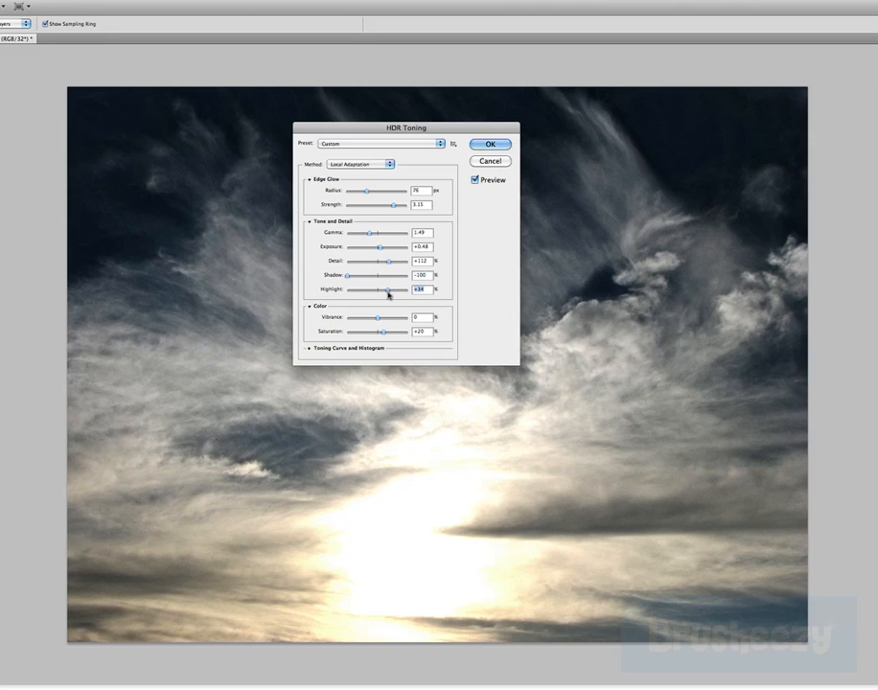
left_click_drag(384, 289, 399, 290)
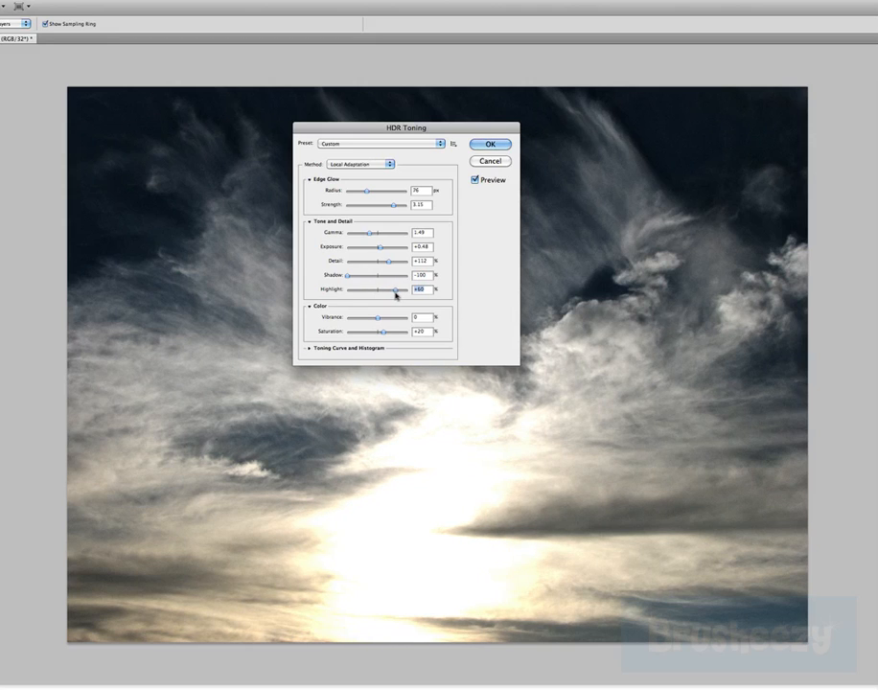
left_click_drag(397, 289, 391, 290)
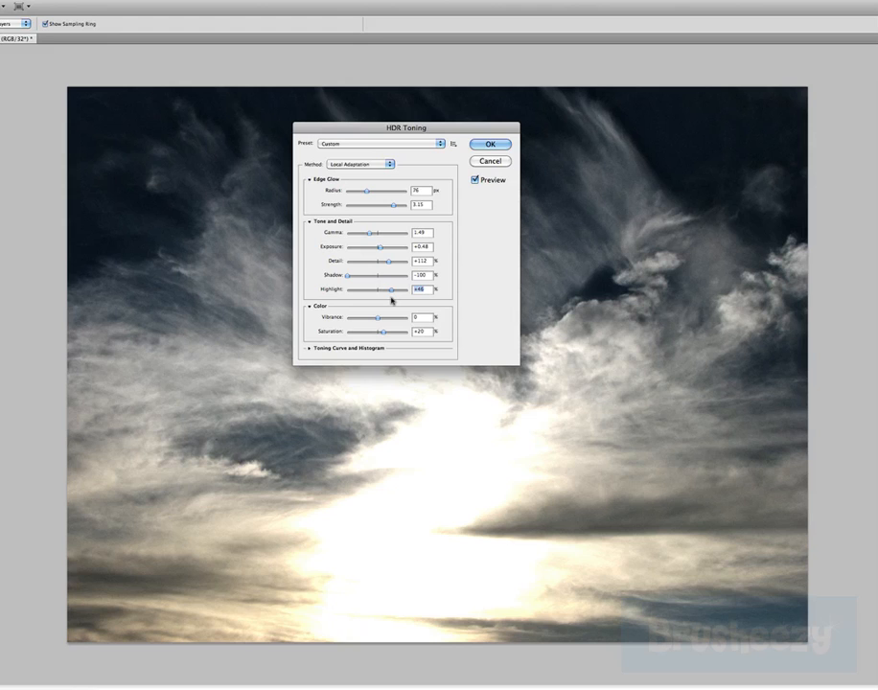
left_click_drag(393, 287, 382, 288)
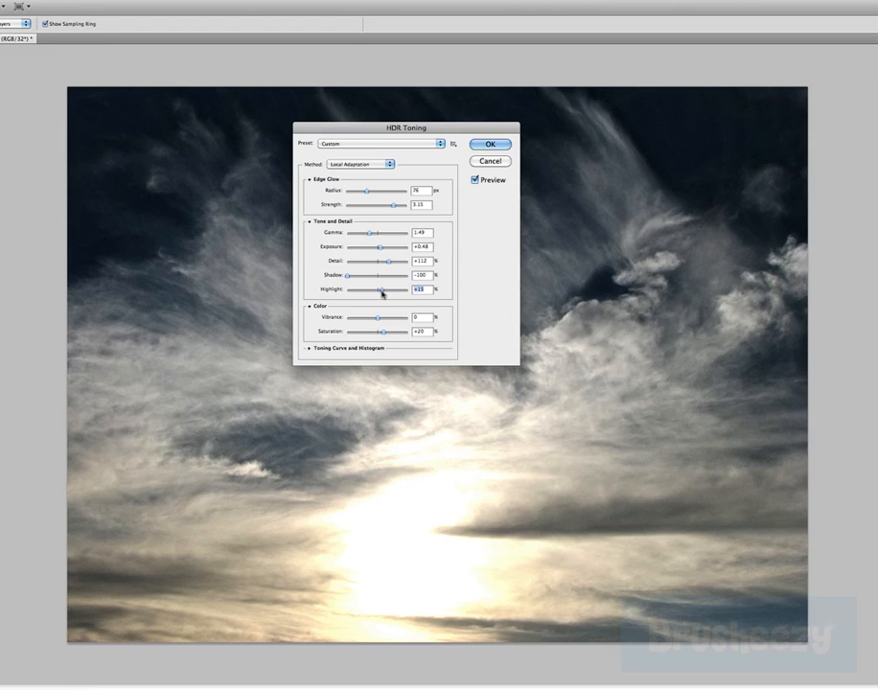
mouse_move(376, 318)
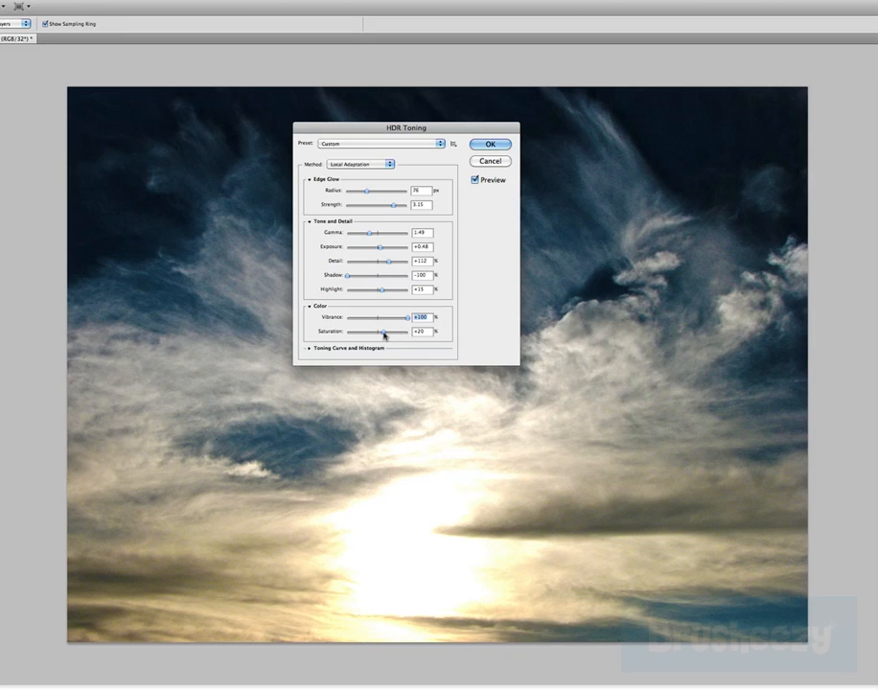
- Raise Vibrance and Saturation for a deeper, richer blue sky
left_click_drag(384, 333, 398, 333)
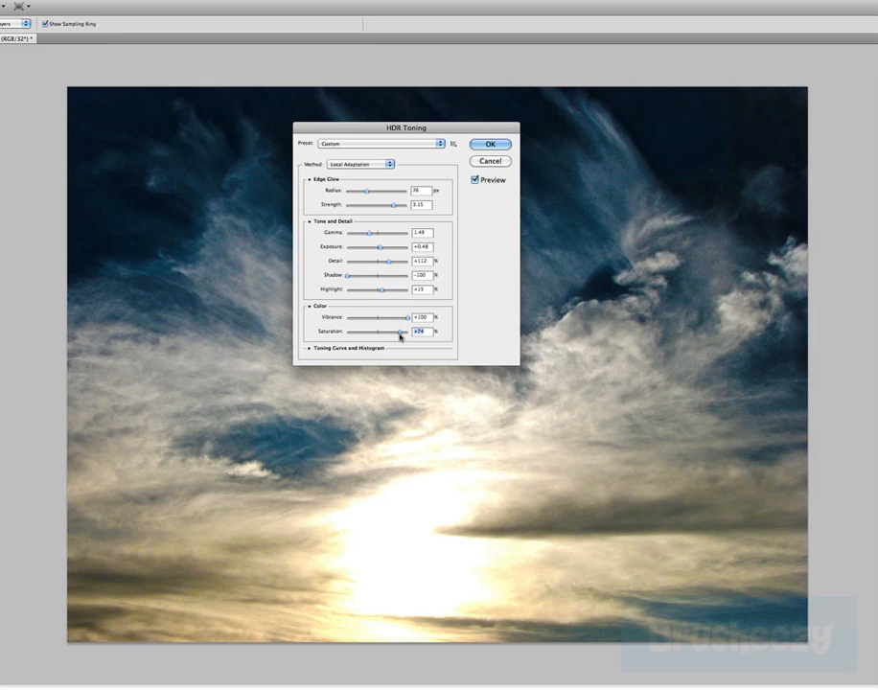
left_click_drag(399, 332, 406, 331)
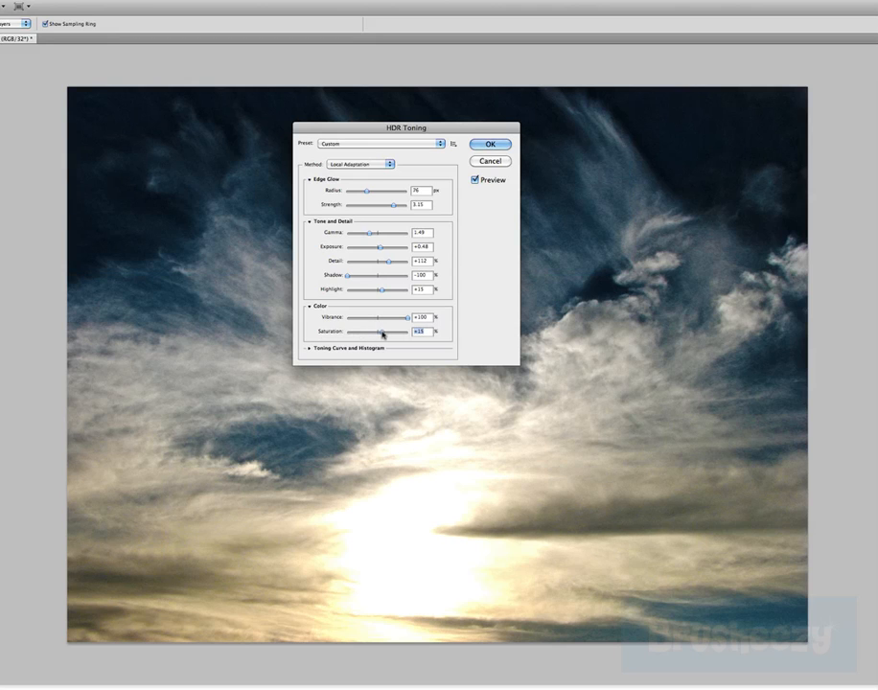
left_click_drag(375, 332, 388, 331)
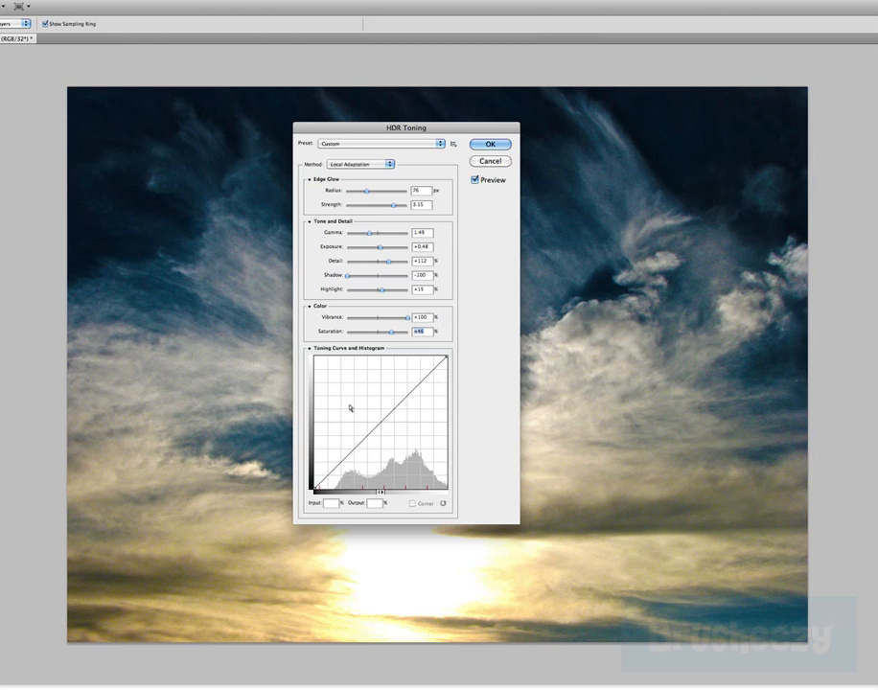
mouse_move(382, 416)
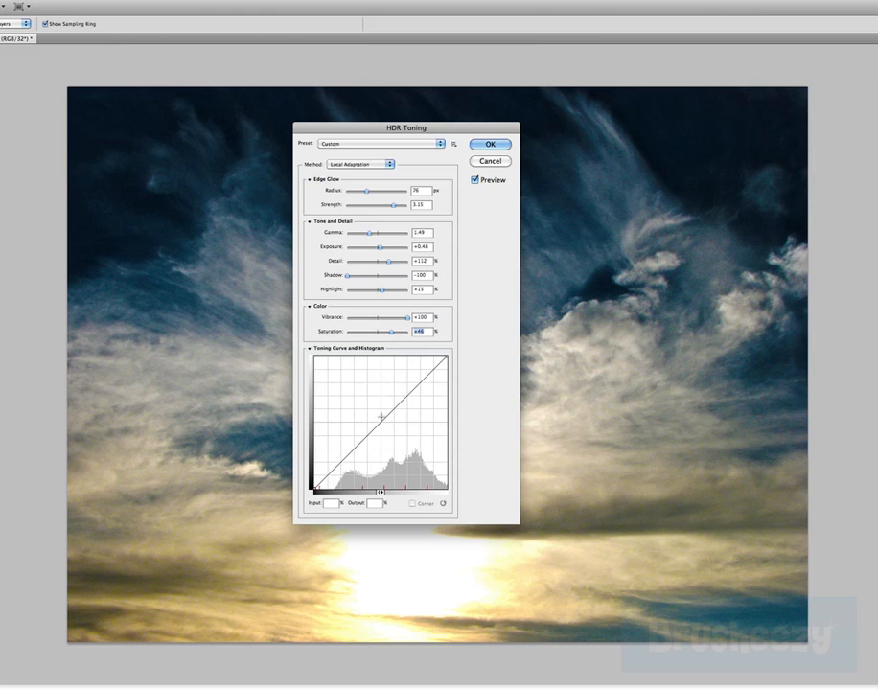
- Test a point on the toning curve, then commit the HDR Toning to the photo
left_click_drag(393, 412, 393, 441)
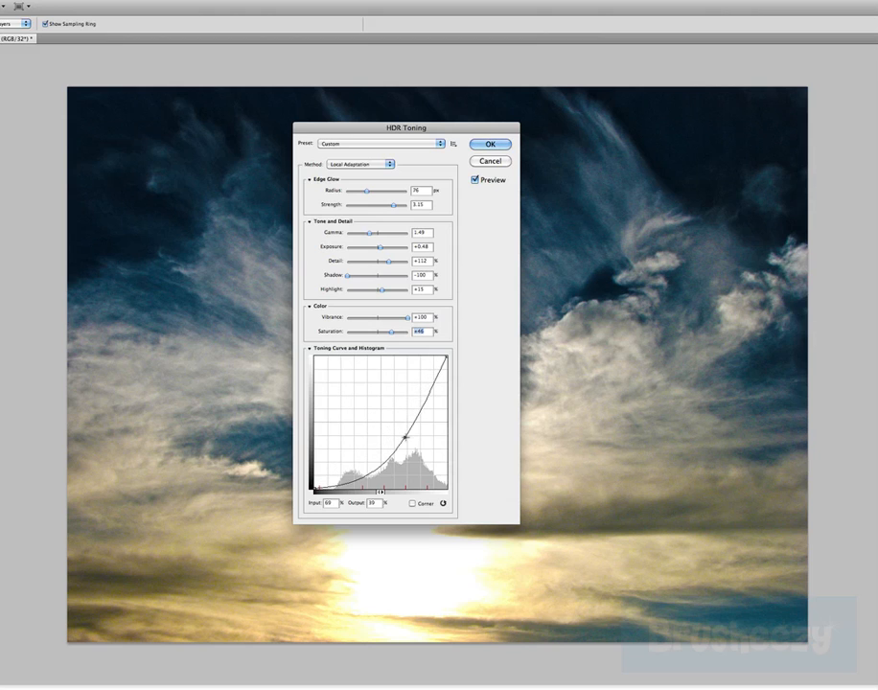
left_click_drag(410, 451, 382, 403)
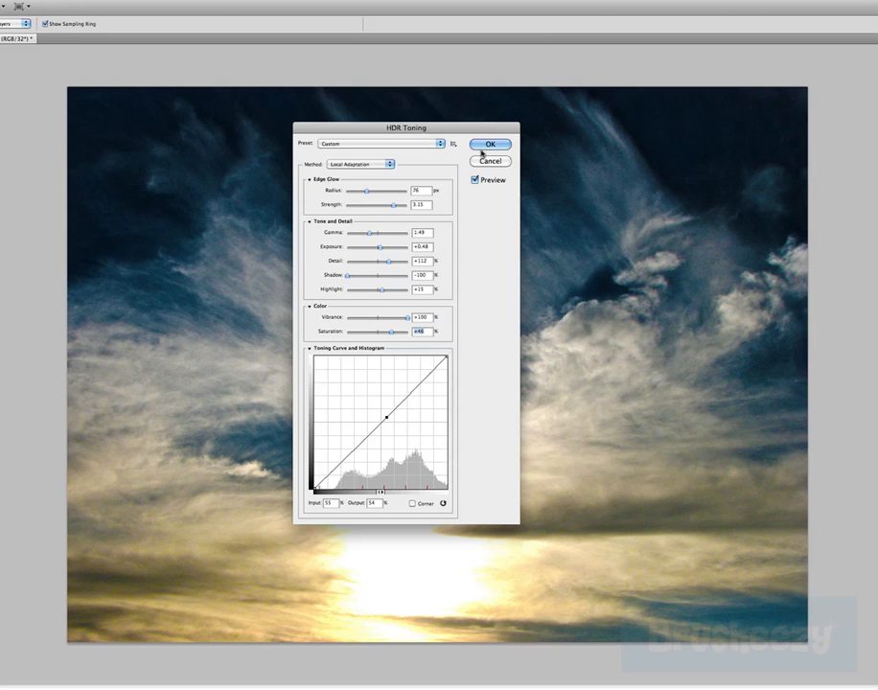
left_click(490, 144)
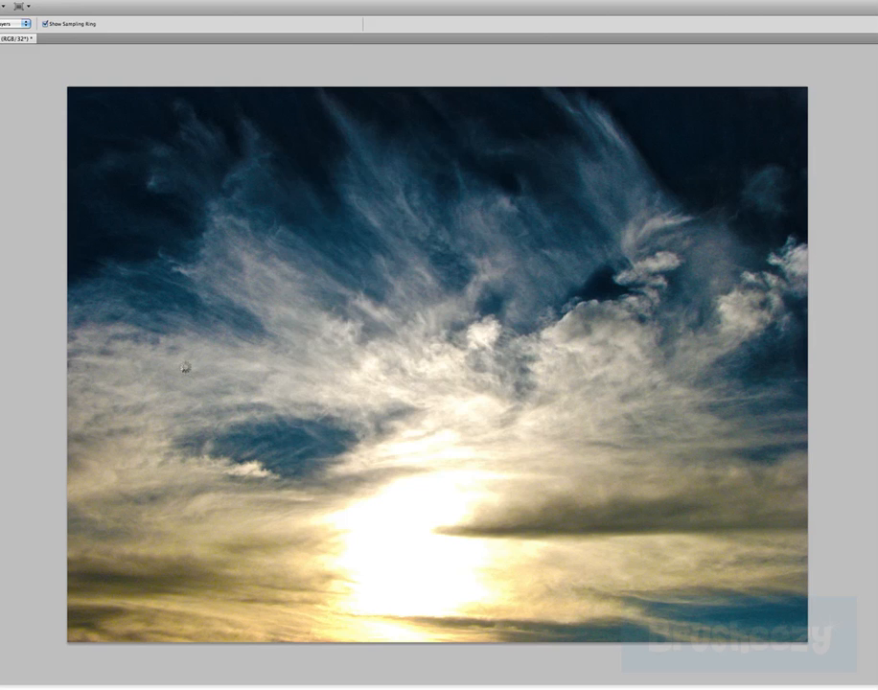